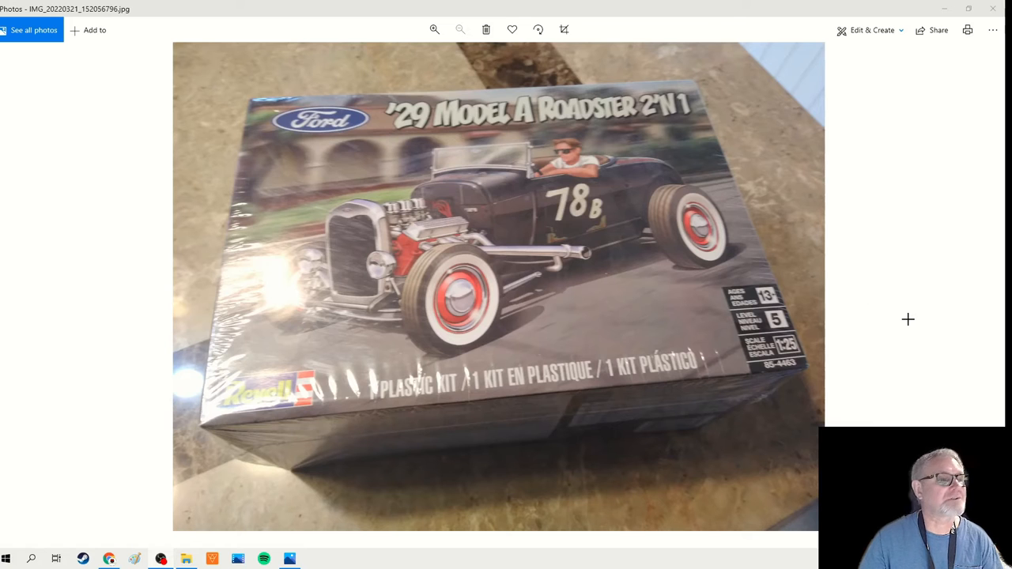
pyautogui.moveTo(819, 304)
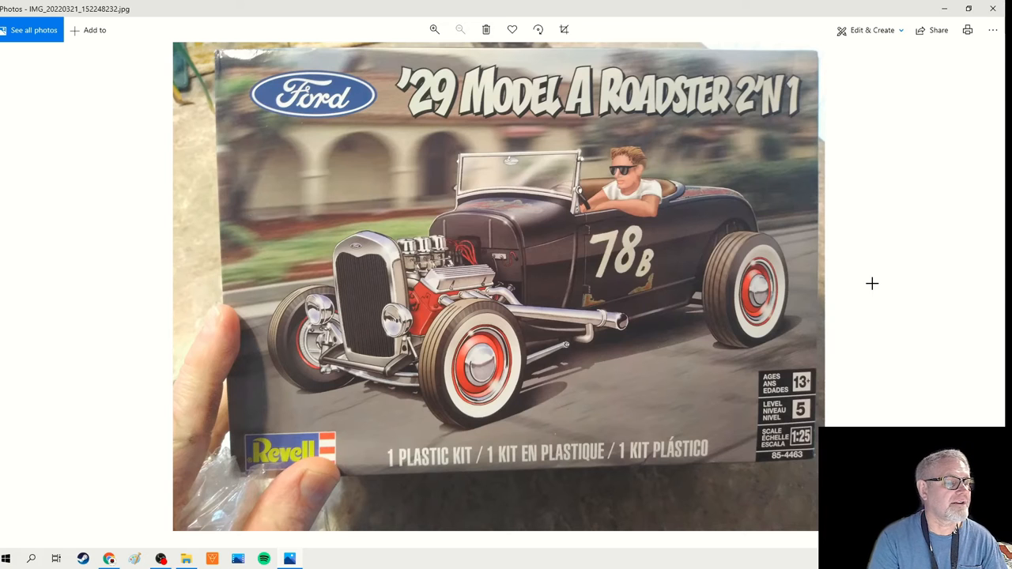
# Advance to the next photo, showing the assembled black roadster with chrome engine.
pyautogui.press('right')
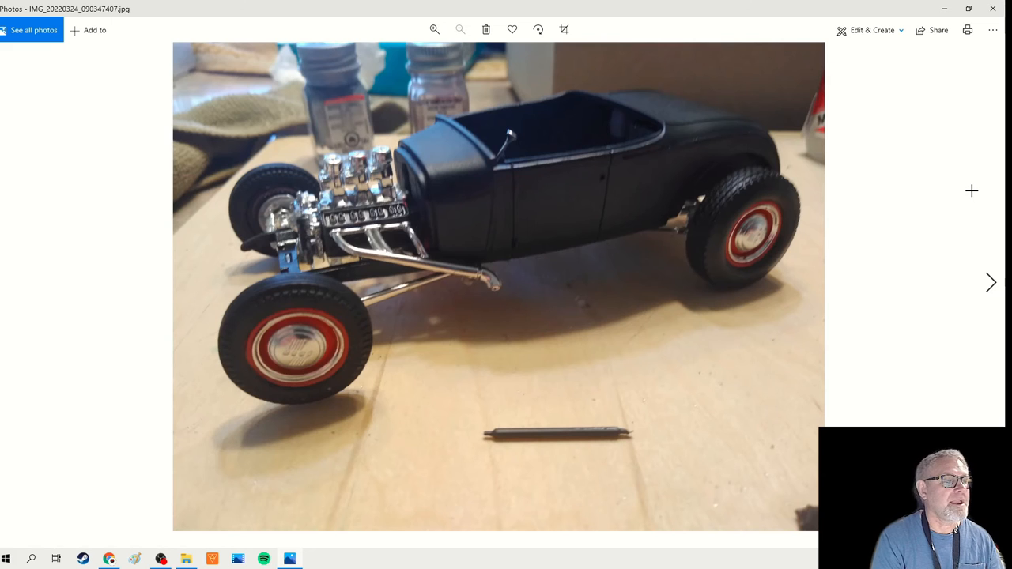
# Advance to IMG_20220325_121022901.jpg, the finished black roadster on weathered wood.
pyautogui.click(989, 282)
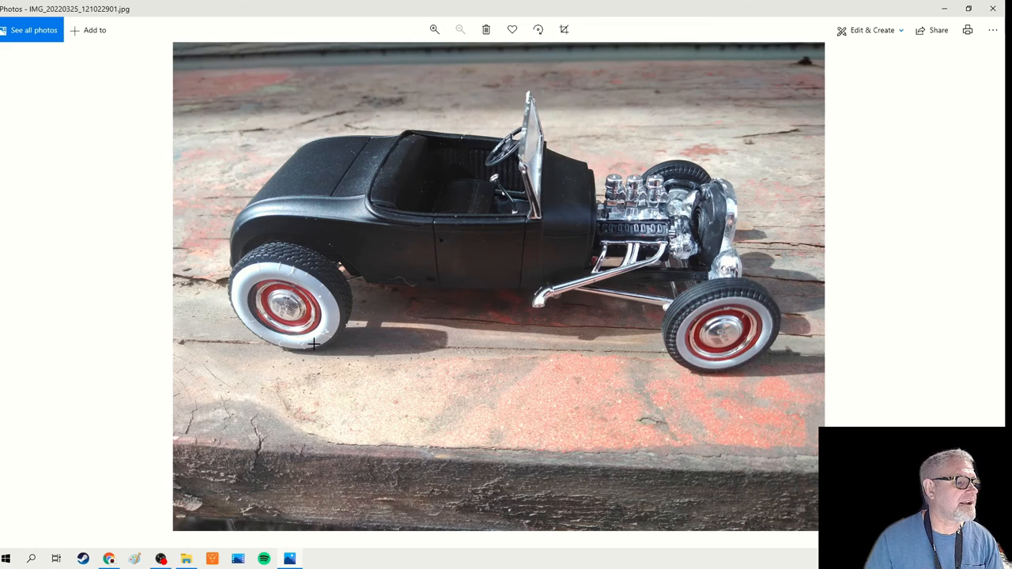
pyautogui.moveTo(278, 275)
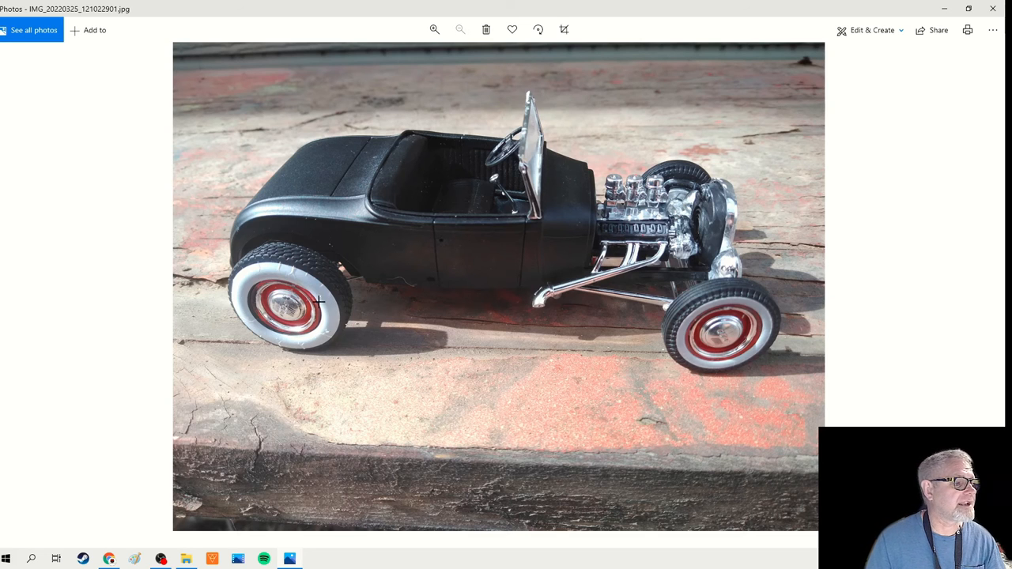
pyautogui.moveTo(325, 342)
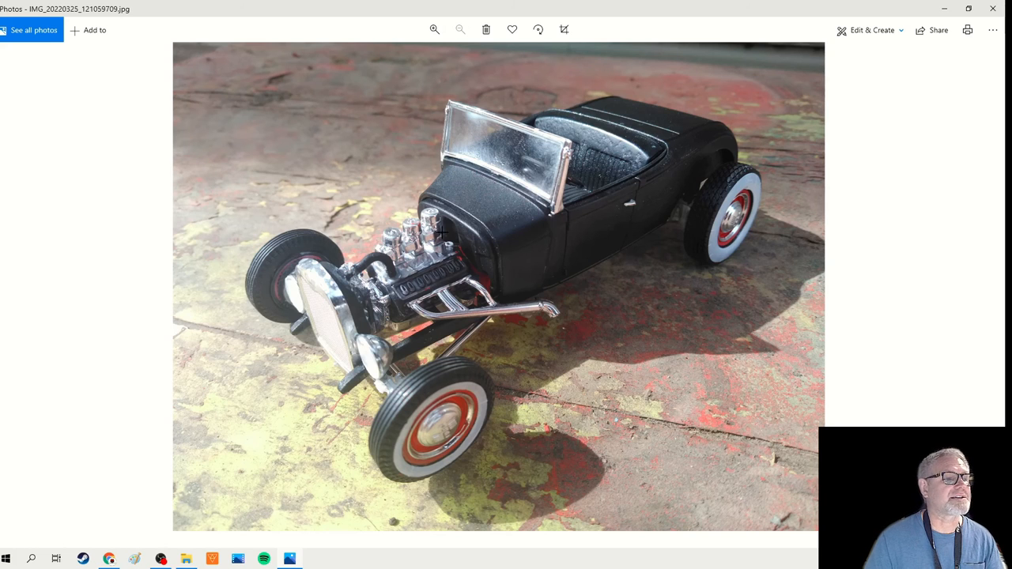
pyautogui.moveTo(566, 133)
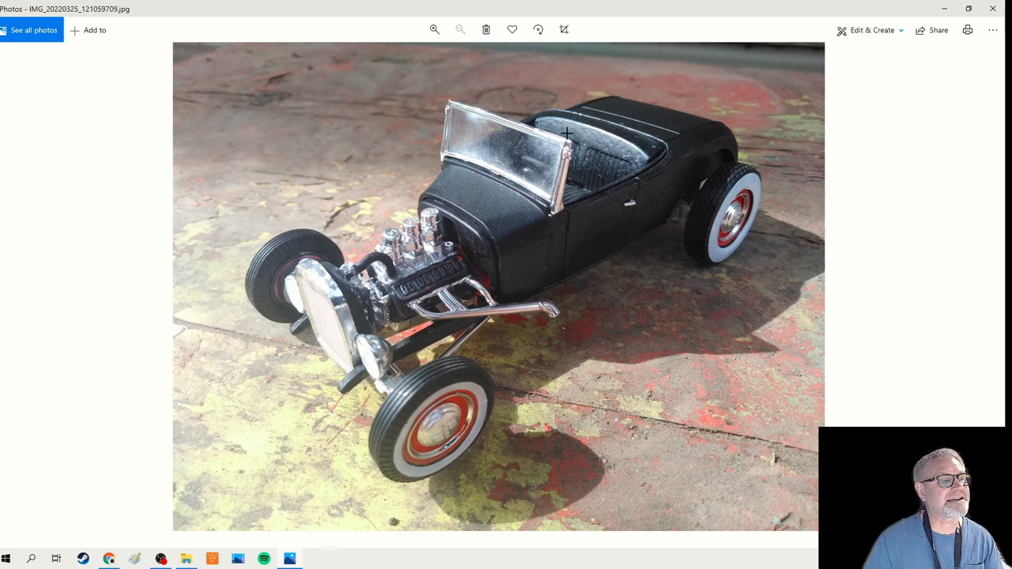
pyautogui.moveTo(629, 278)
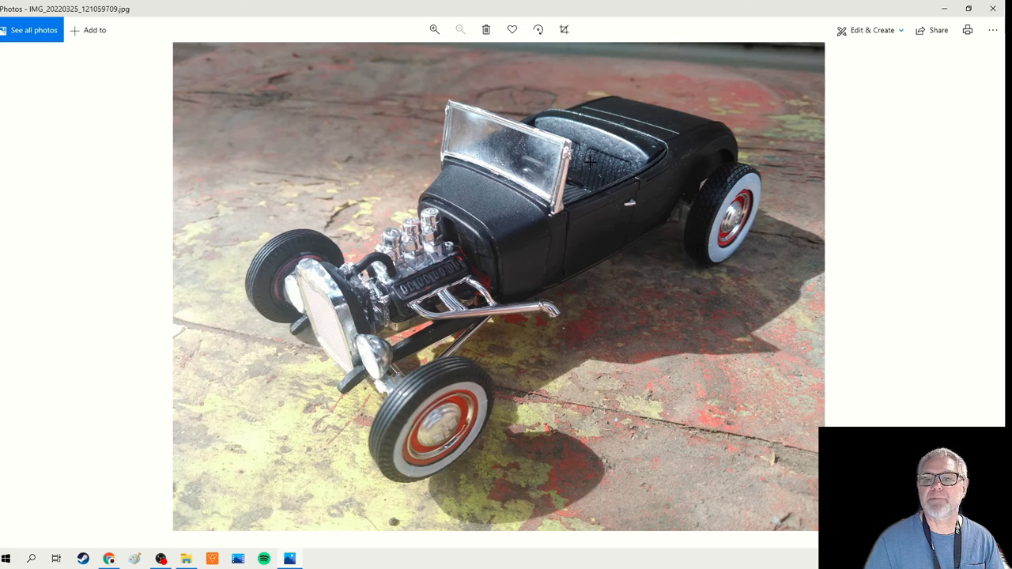
pyautogui.moveTo(610, 140)
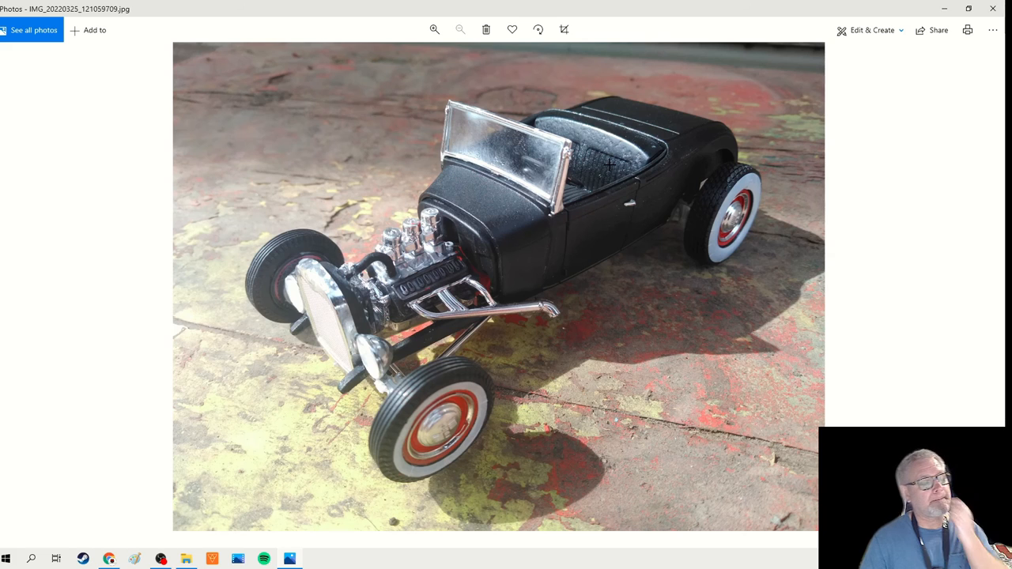
pyautogui.moveTo(642, 215)
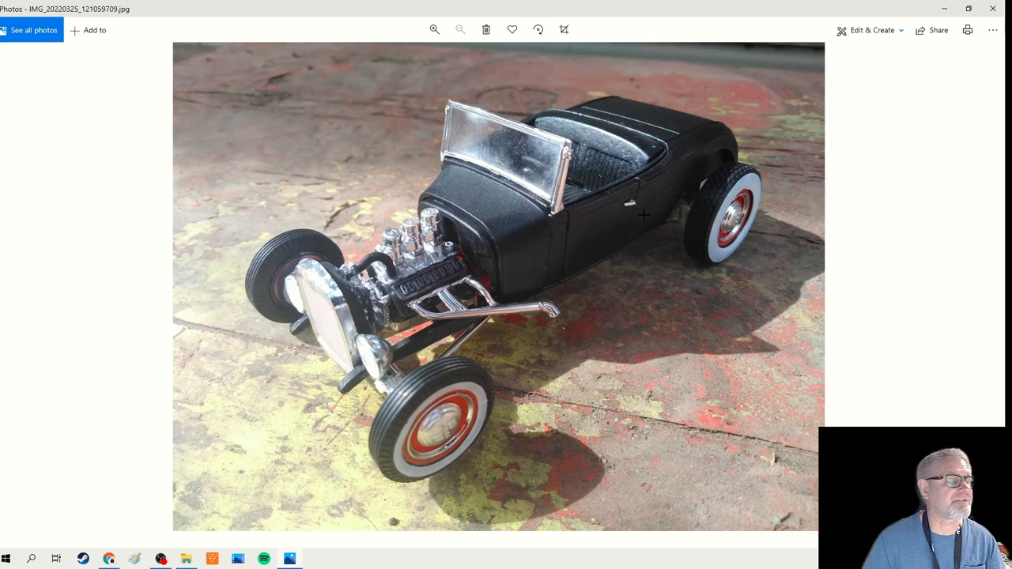
pyautogui.moveTo(708, 298)
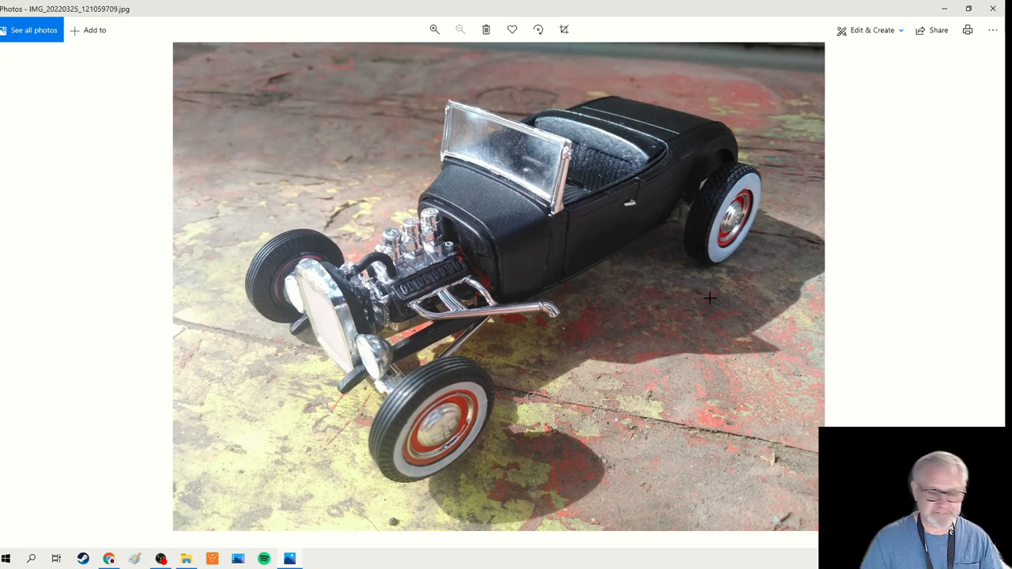